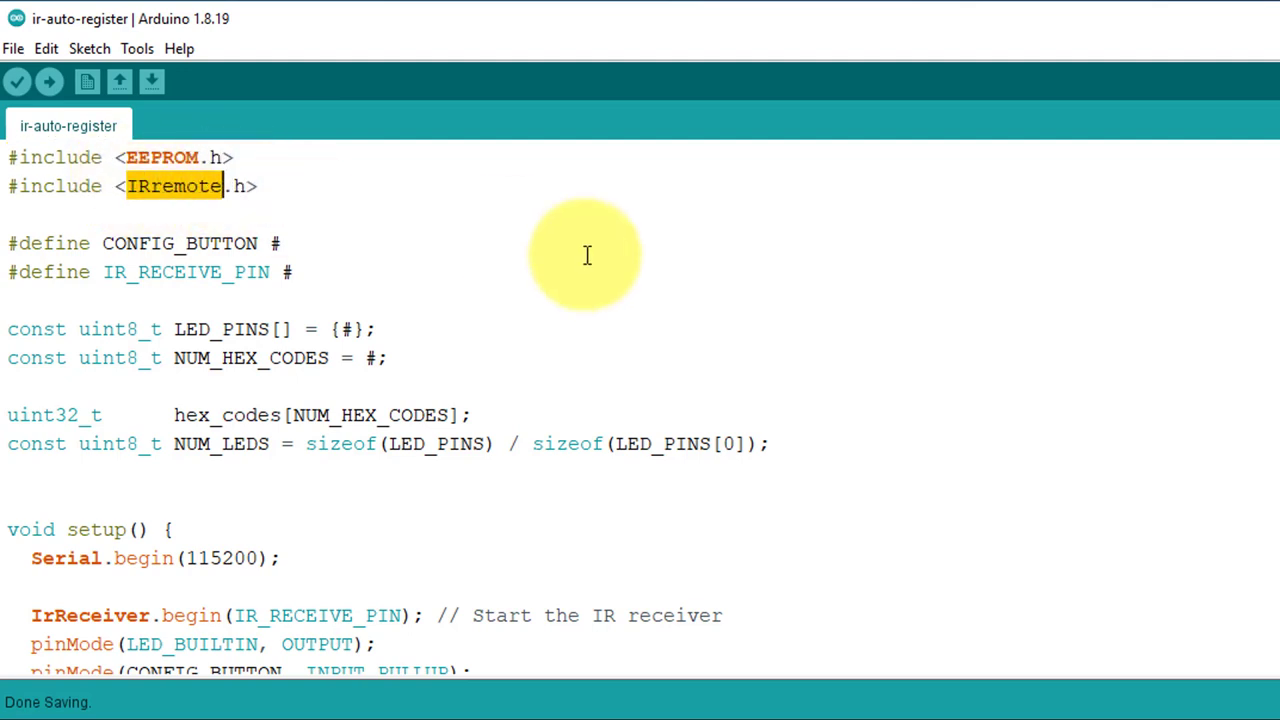
Search the Library Manager for the IRremote library
left_click(137, 48)
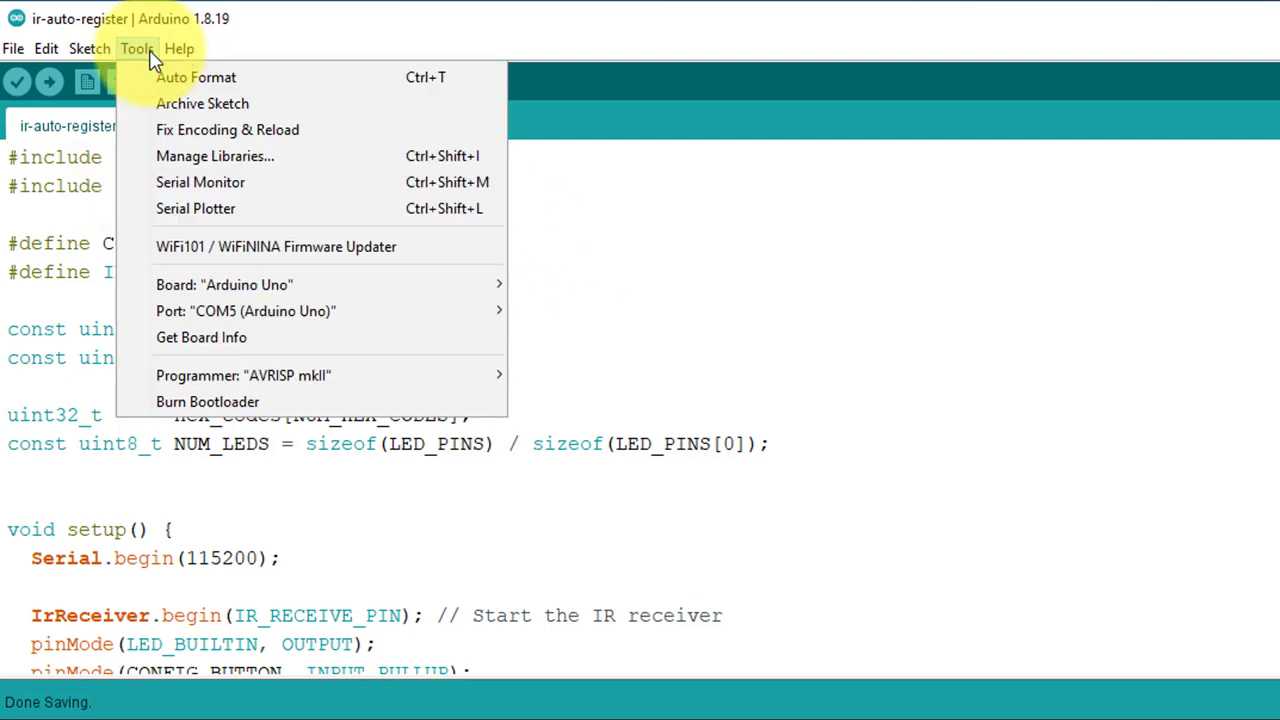
left_click(214, 155)
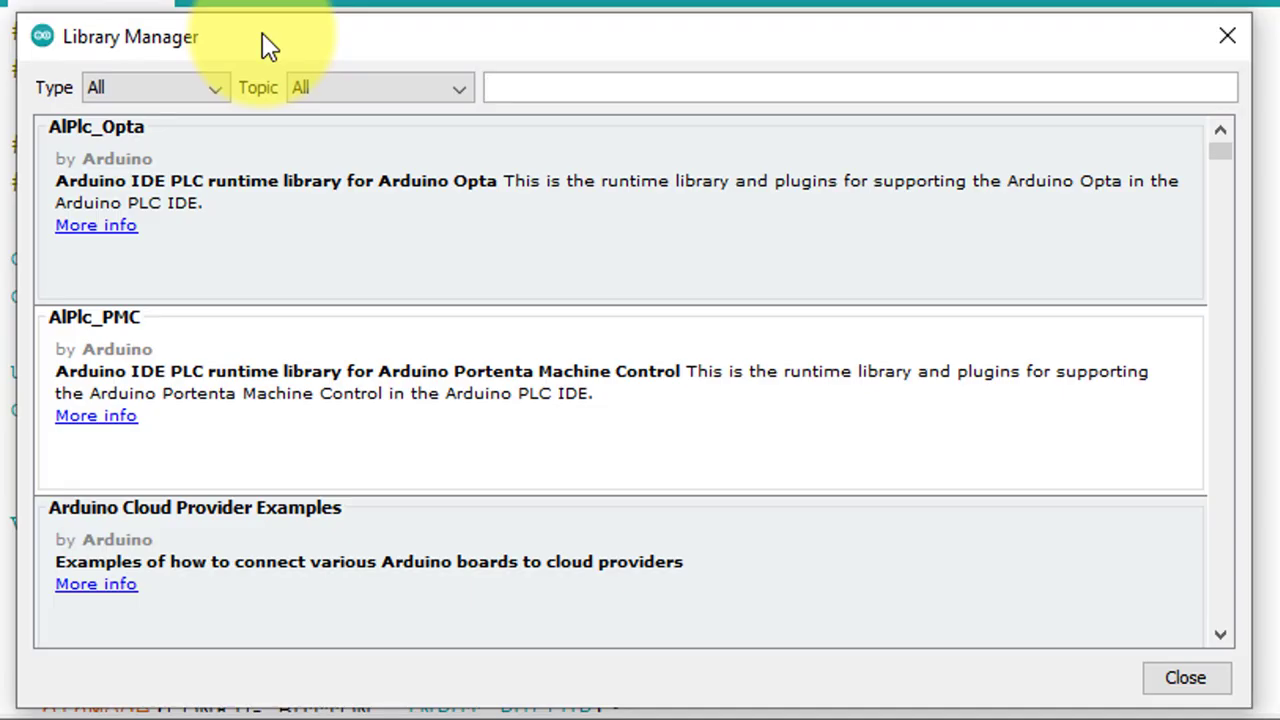
type("IRremote.h>")
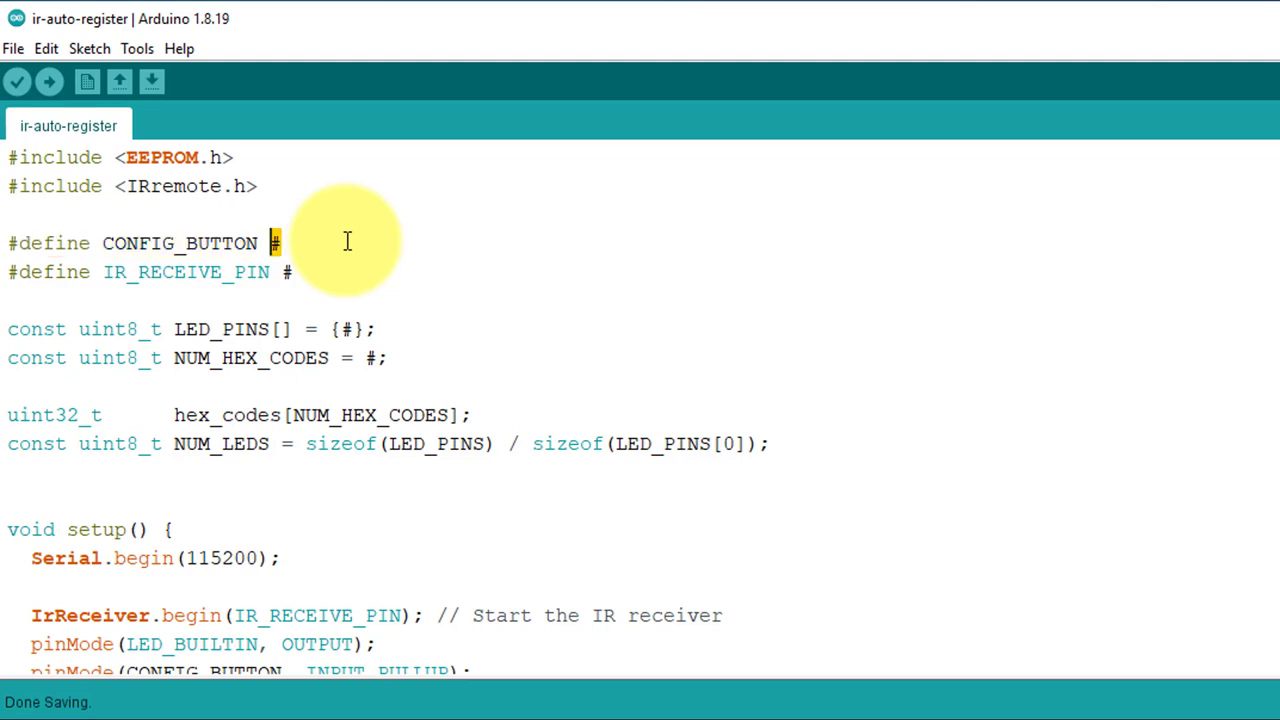
Replace the placeholders so CONFIG_BUTTON is 6 and IR_RECEIVE_PIN is 7
type("6")
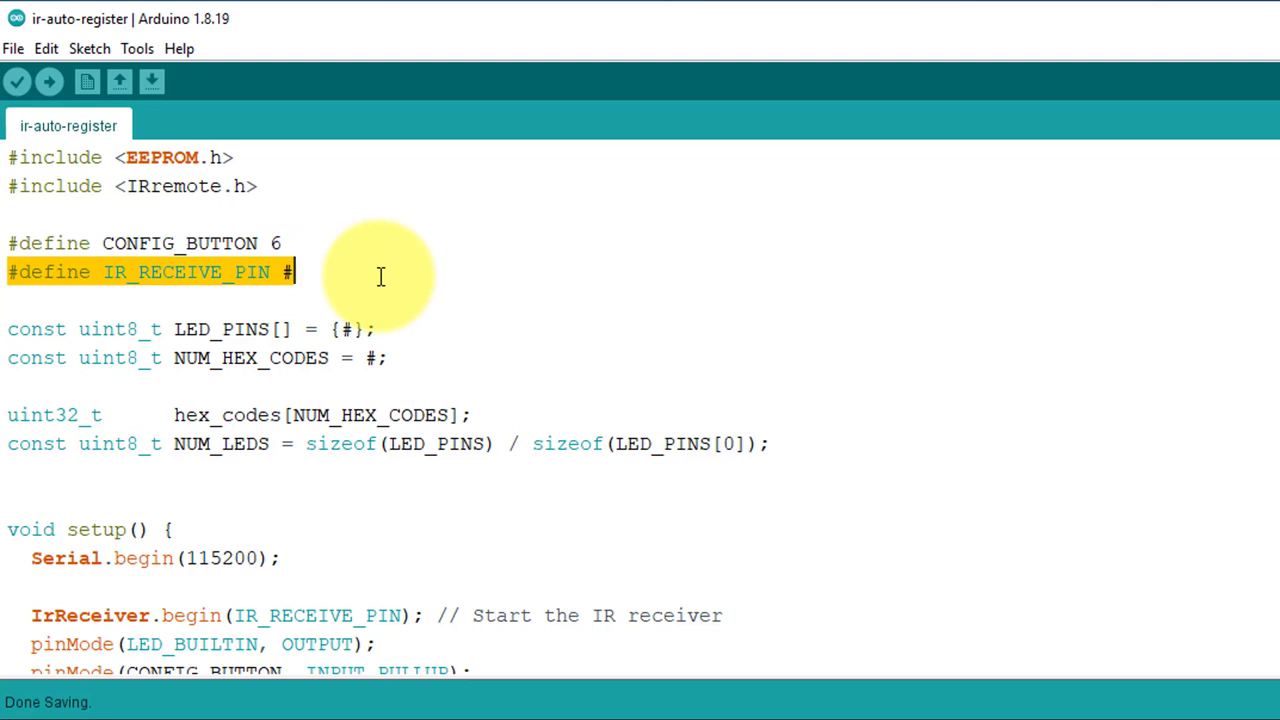
left_click(380, 272)
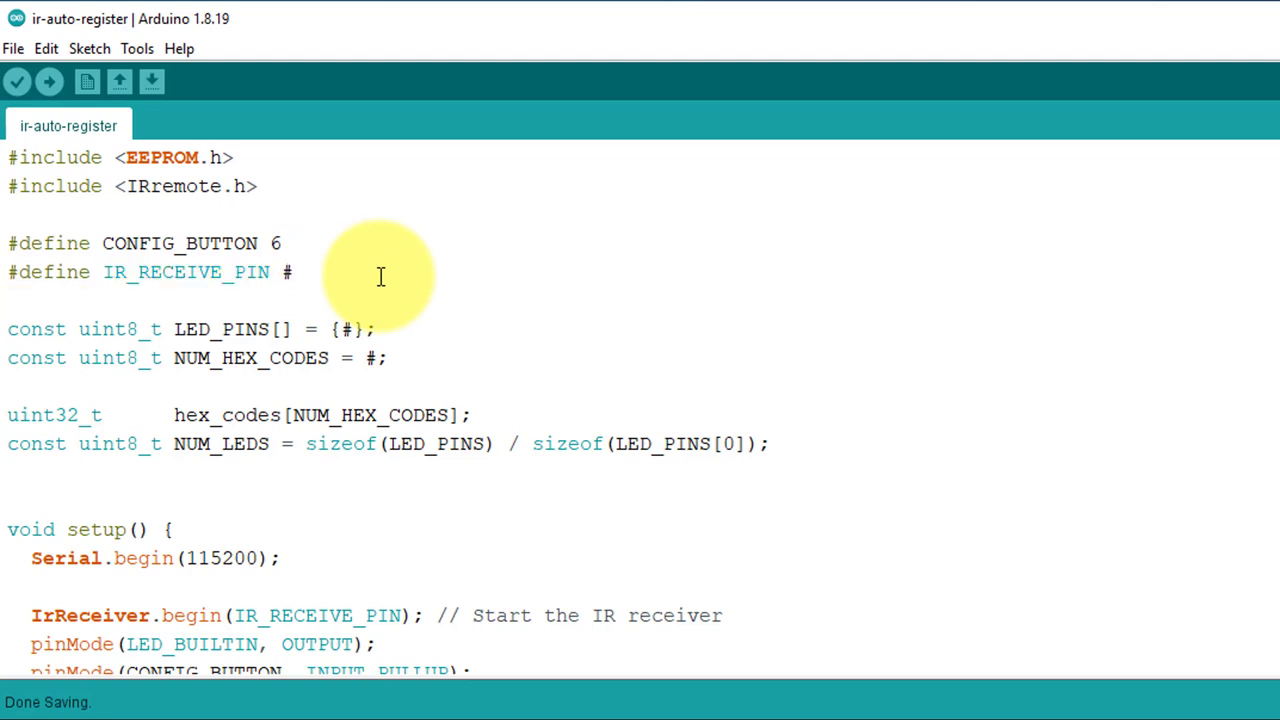
key("Backspace")
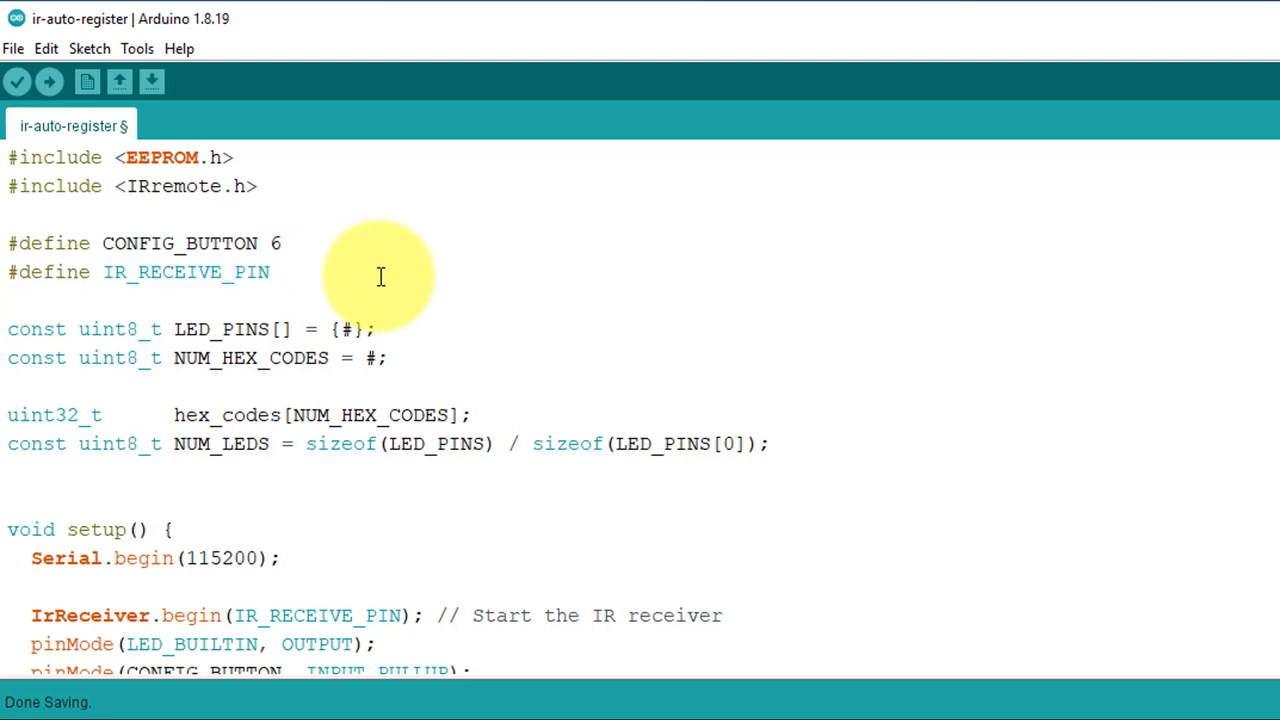
type("7")
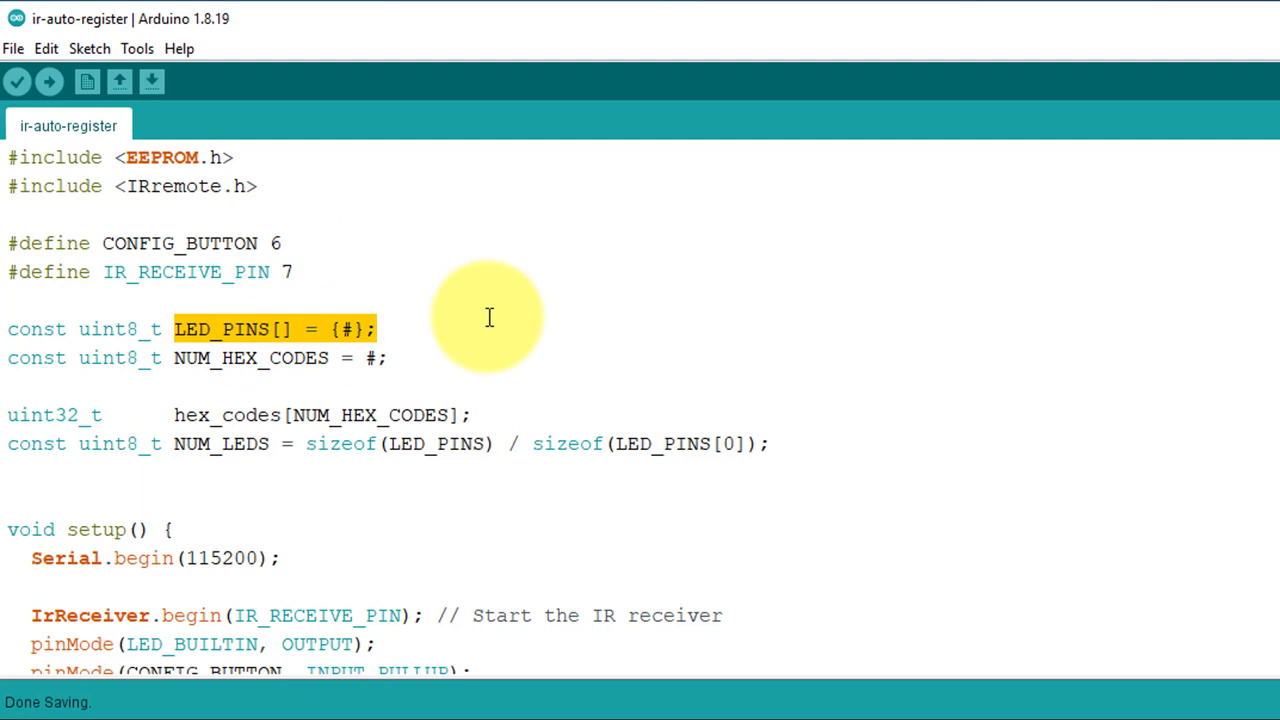
Replace the LED_PINS brace placeholder with 8 and the NUM_HEX_CODES placeholder with 1
left_click(377, 329)
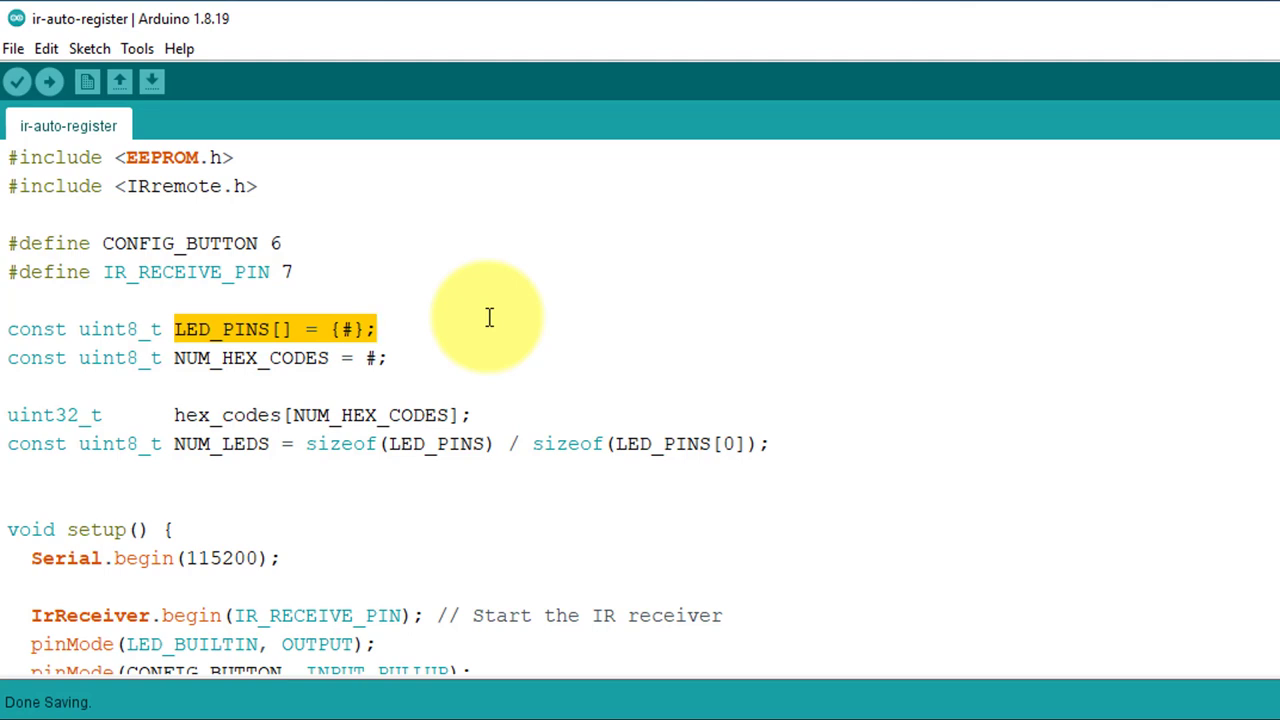
left_click(378, 329)
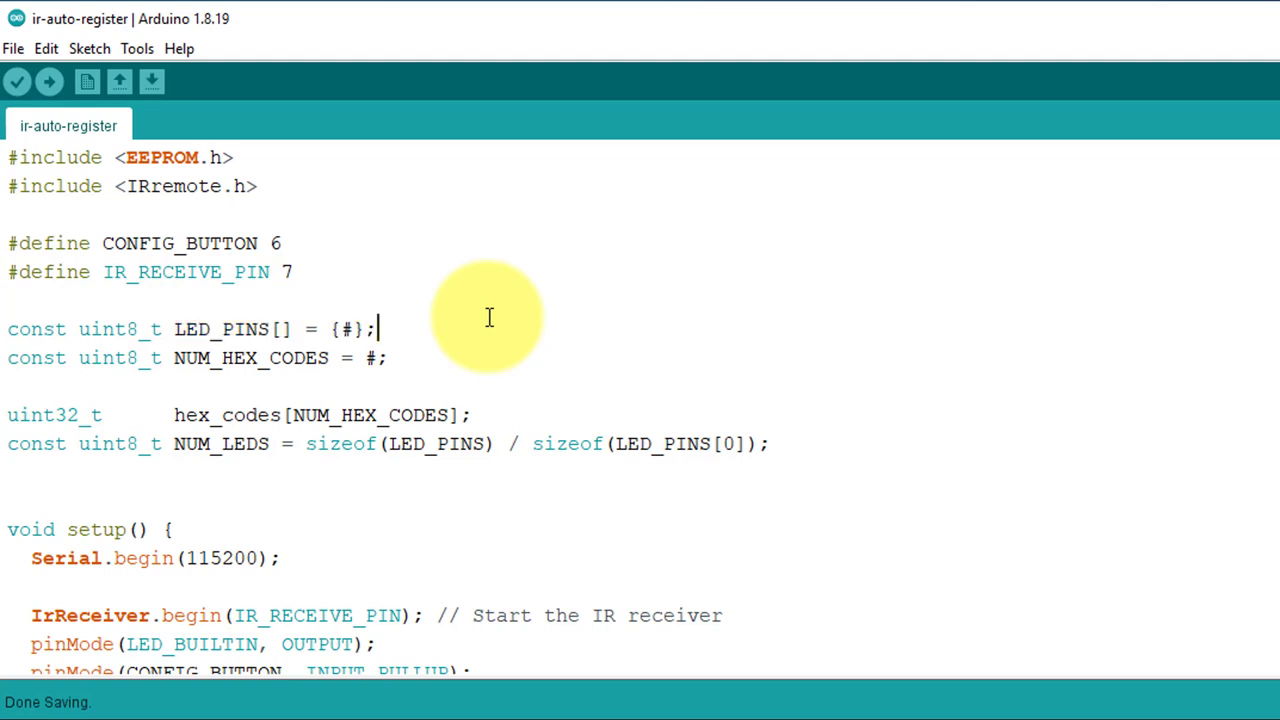
double_click(347, 329)
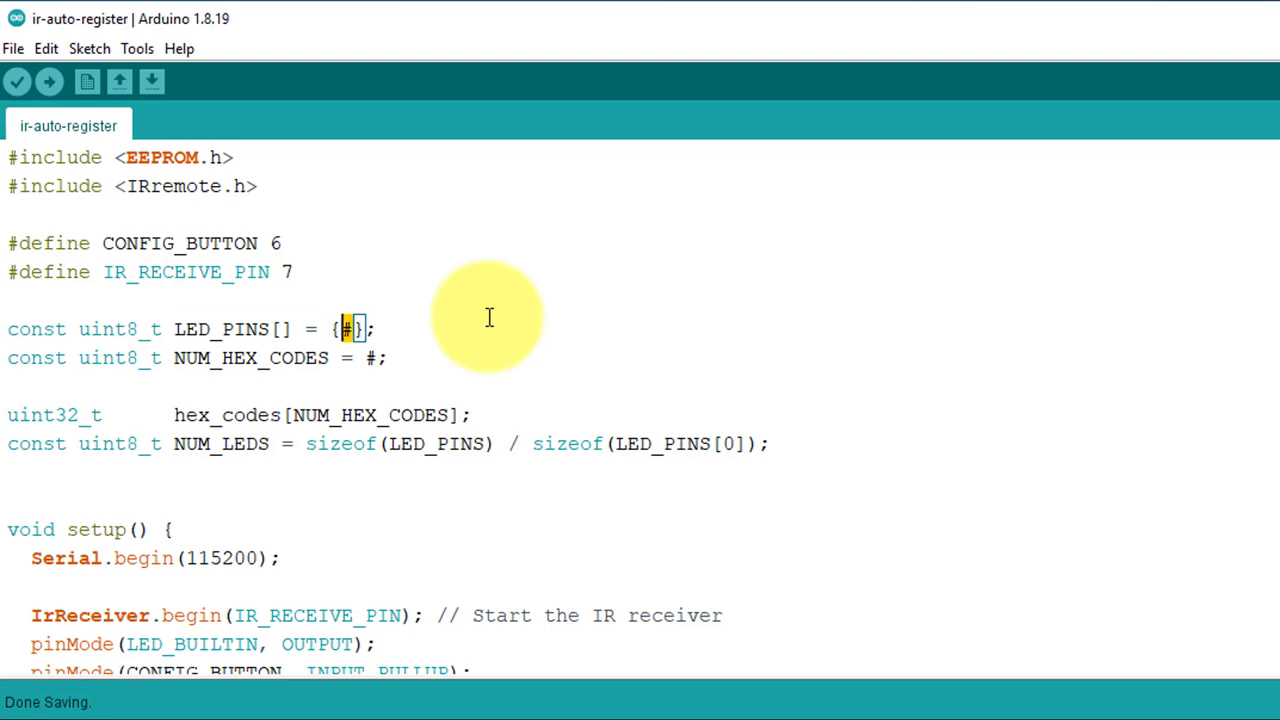
type("8")
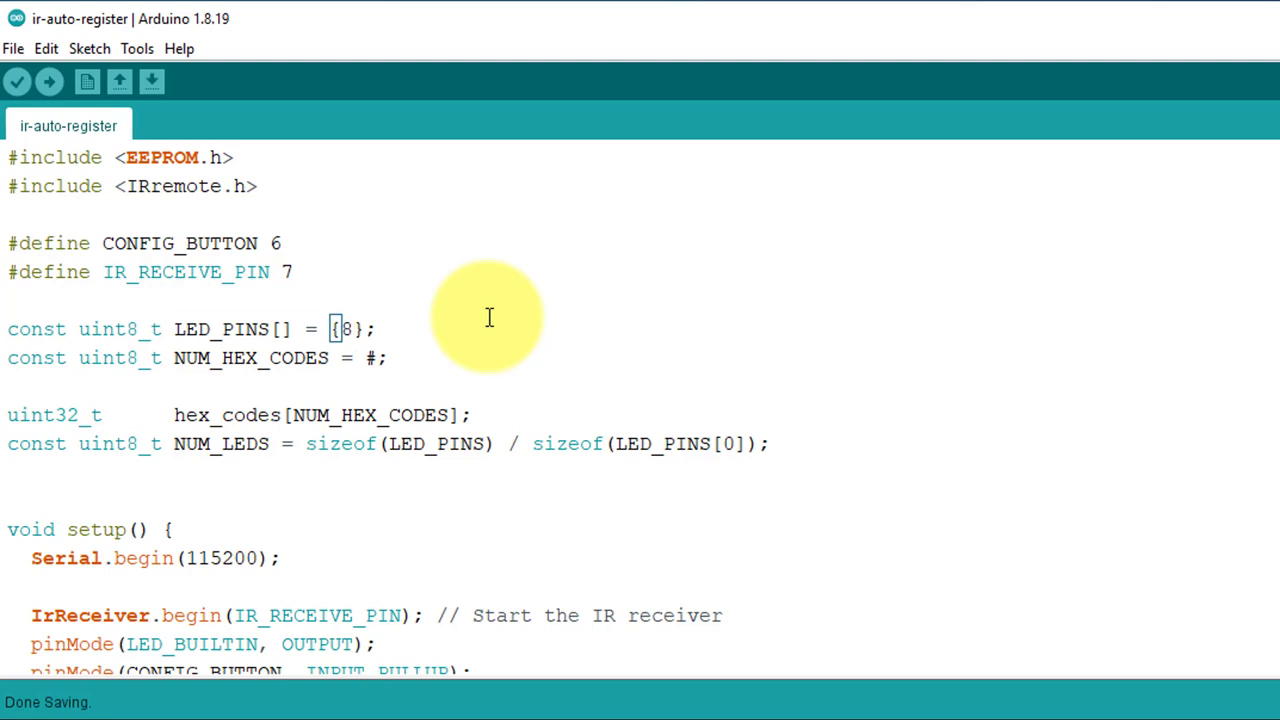
mouse_move(167, 368)
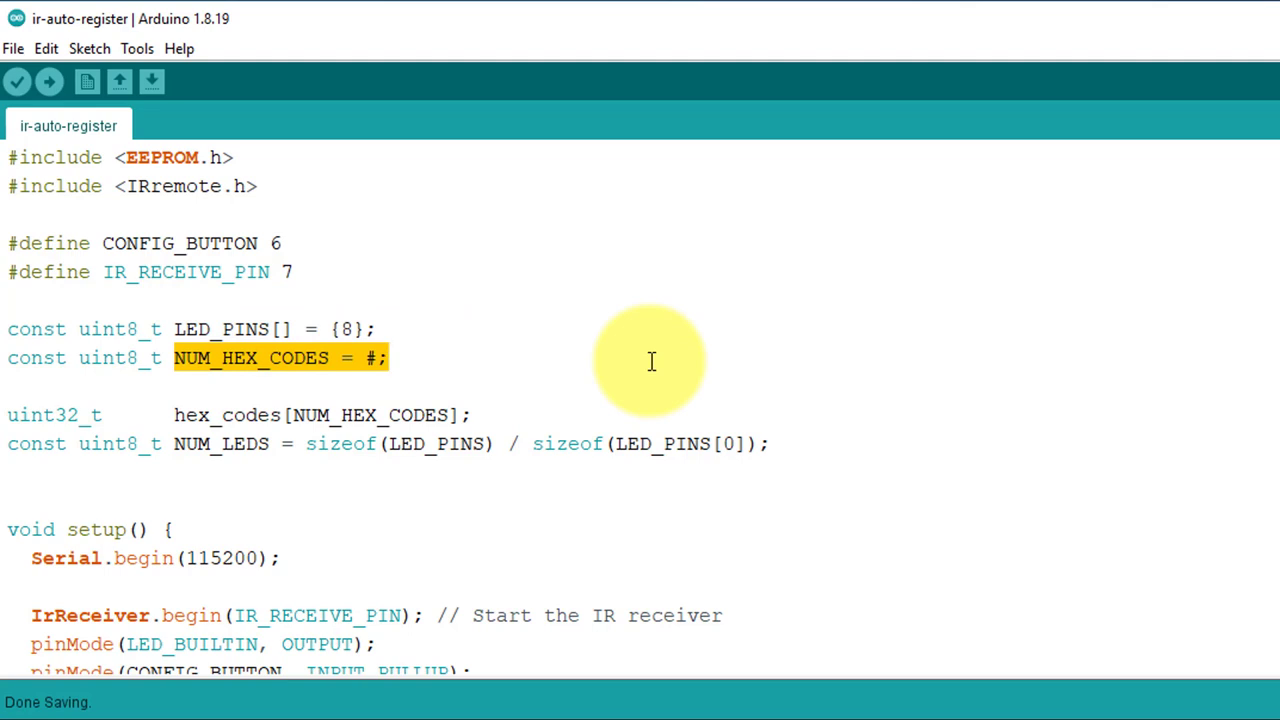
left_click(390, 358)
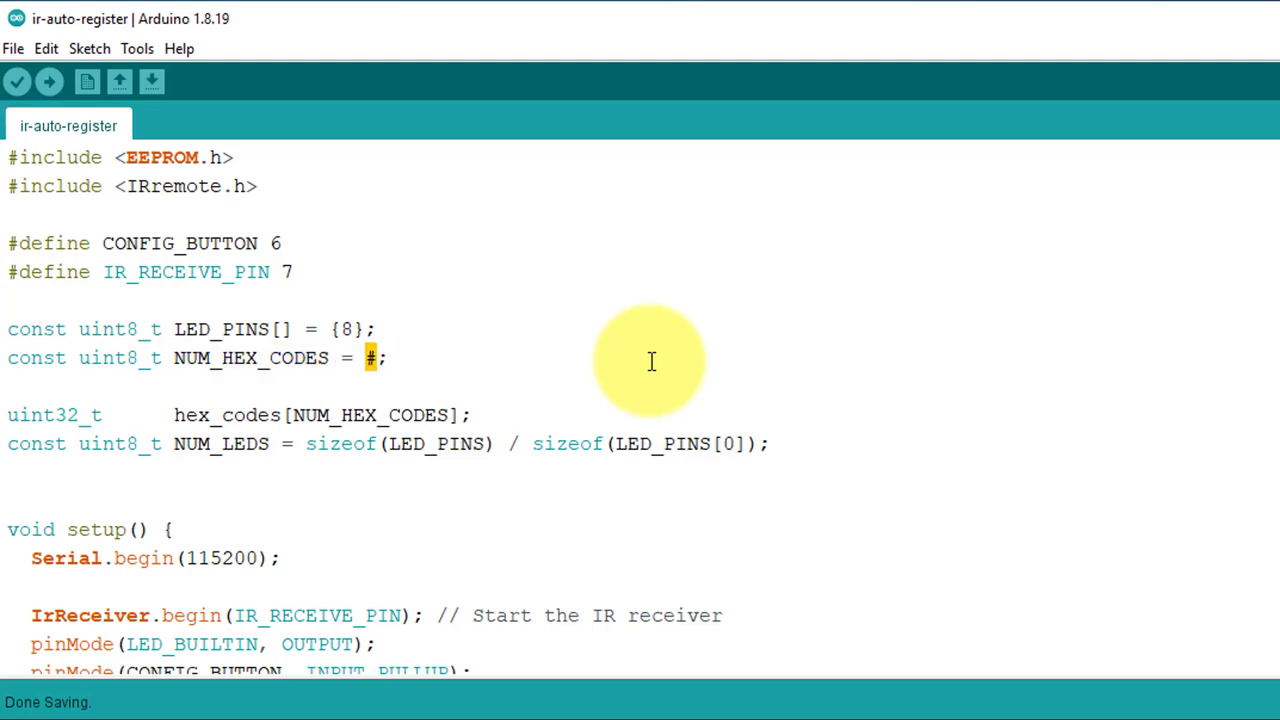
type("1")
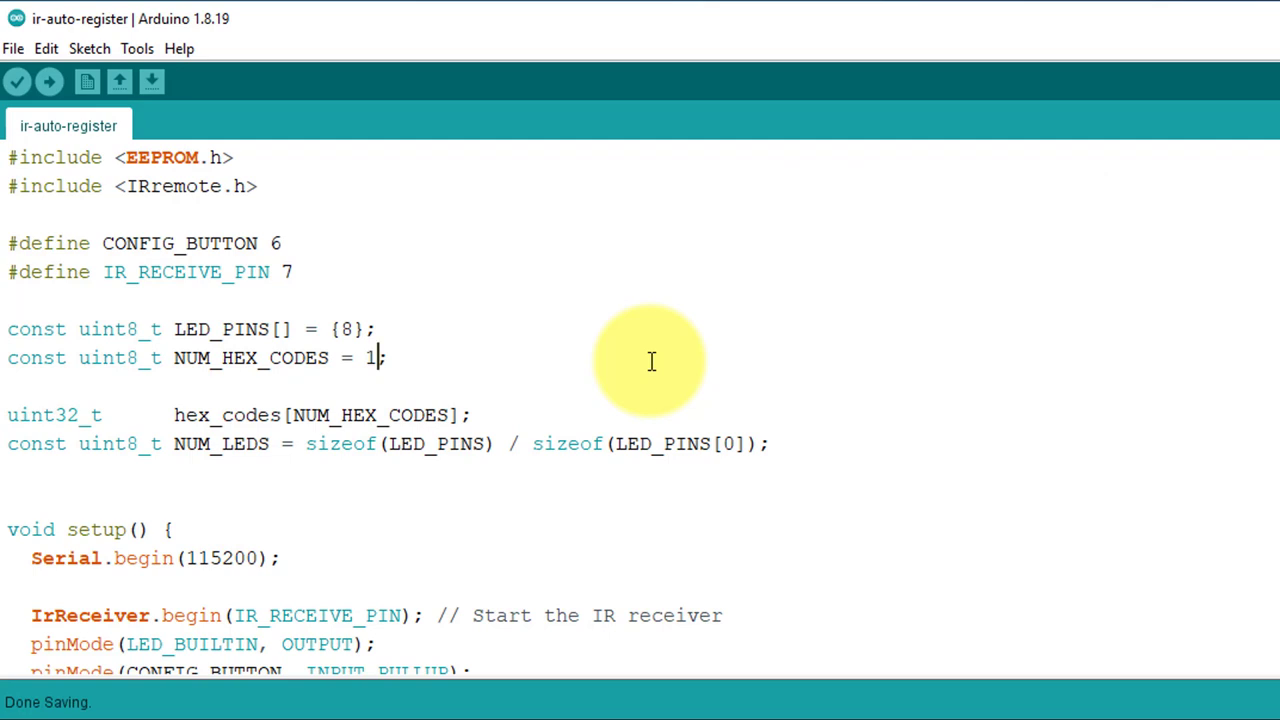
scroll("down", 3)
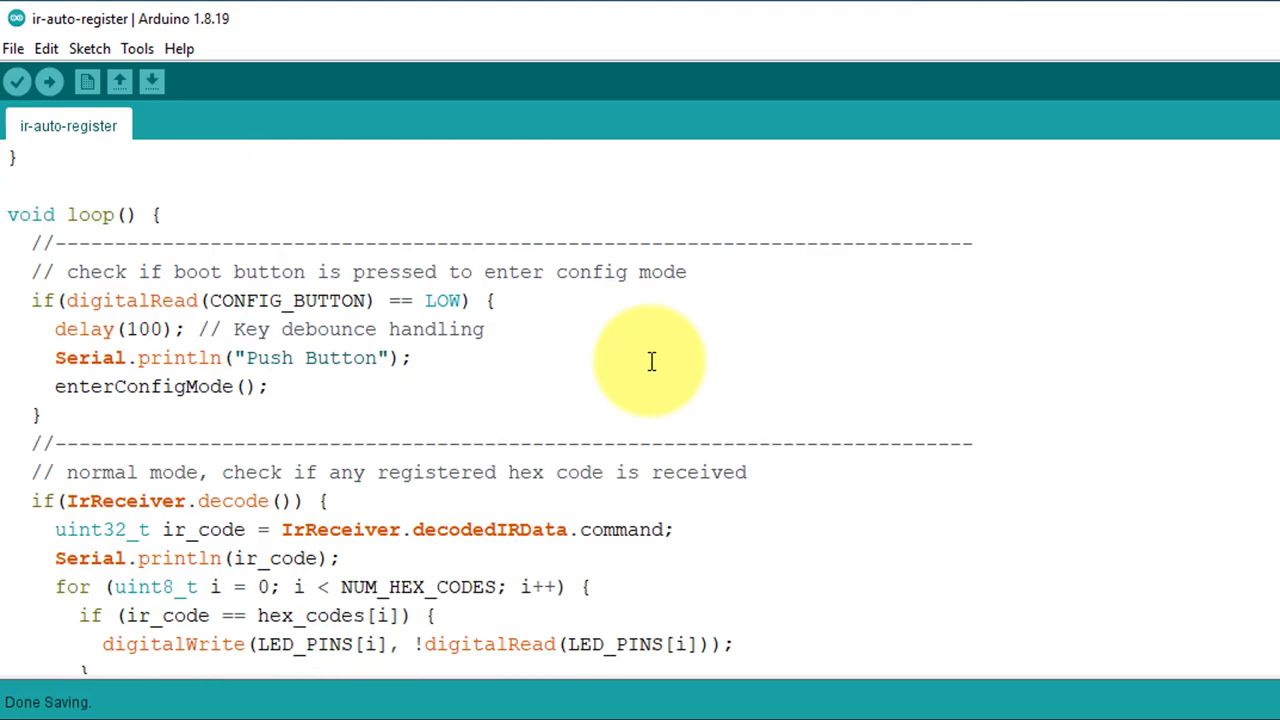
scroll("down", 3)
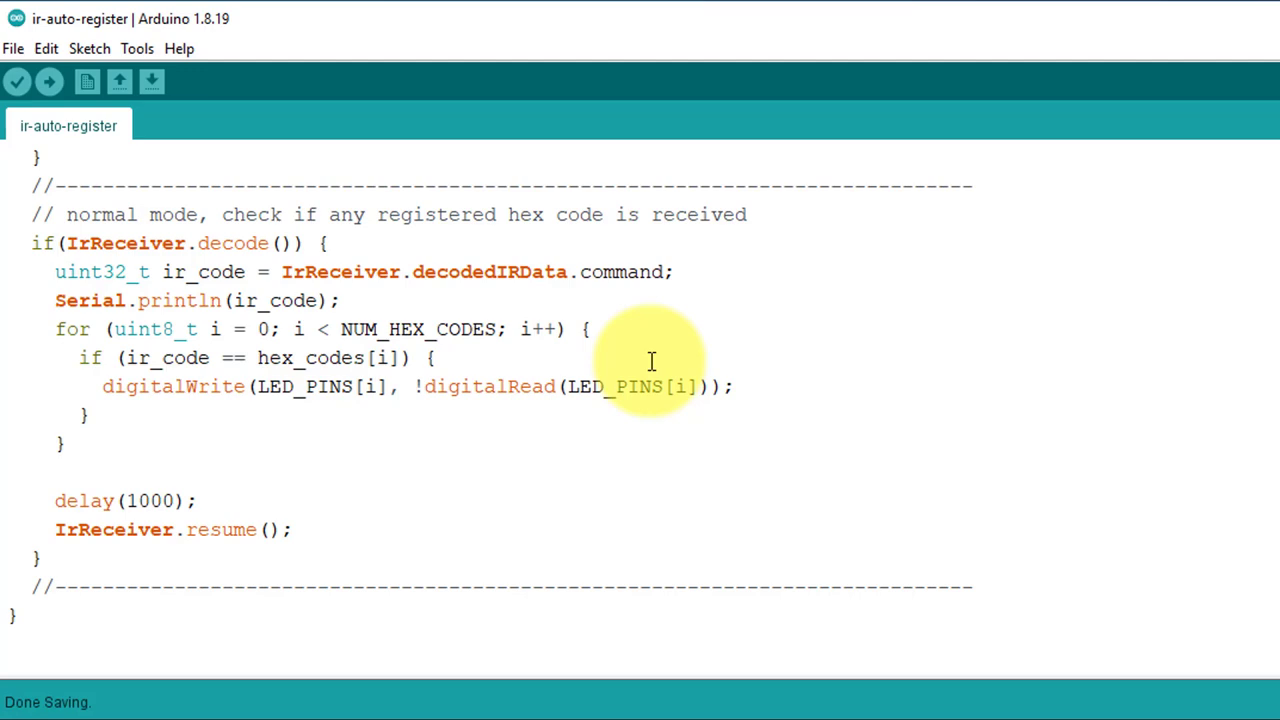
scroll("down", 3)
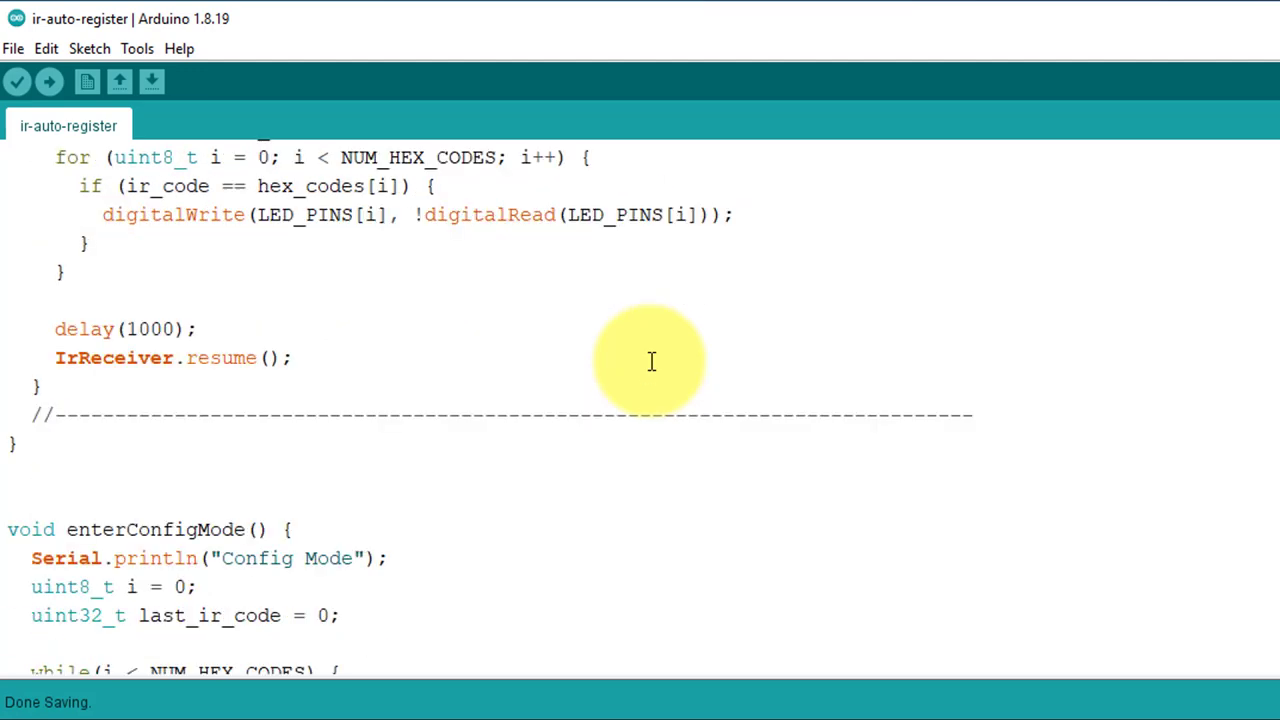
scroll("down", 3)
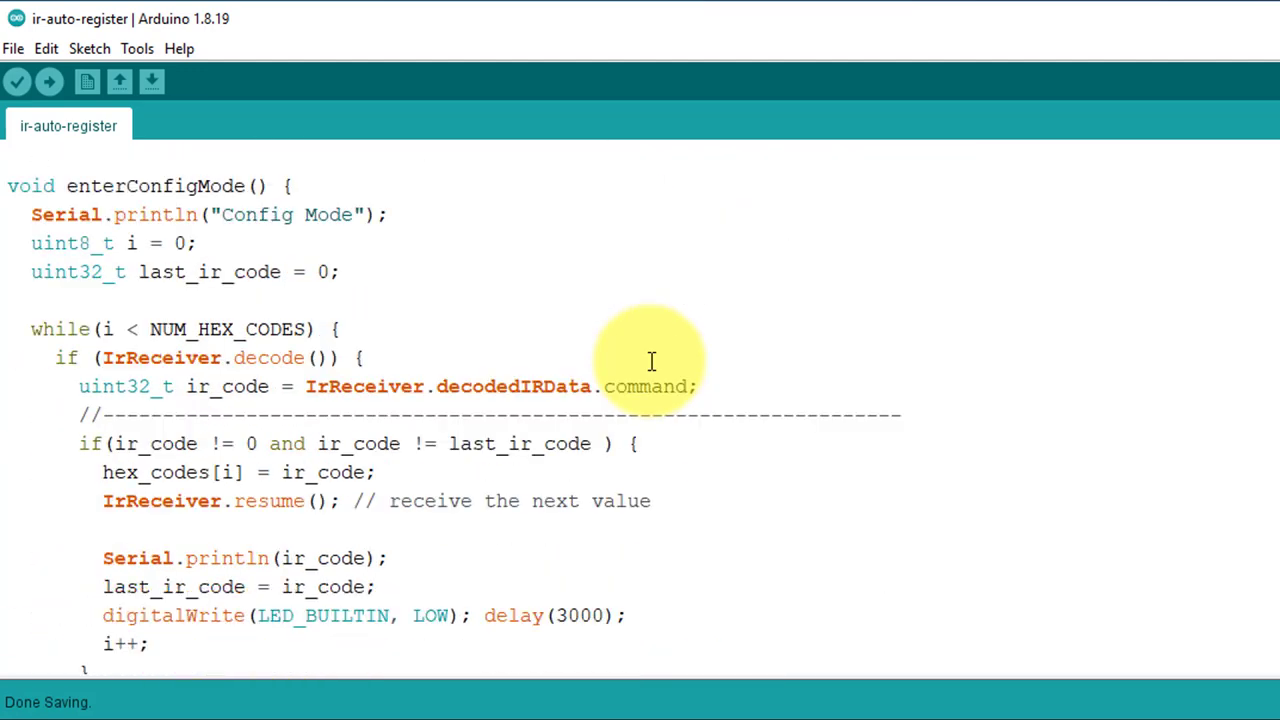
scroll("down", 3)
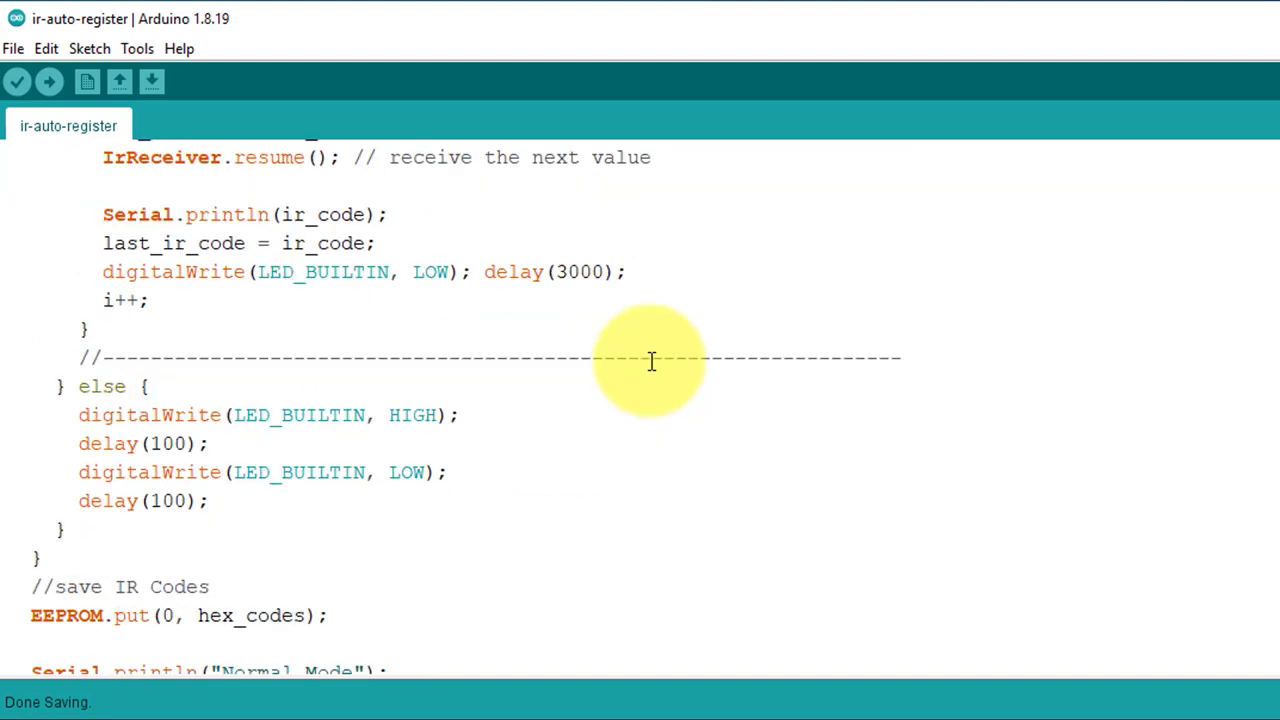
scroll("down", 3)
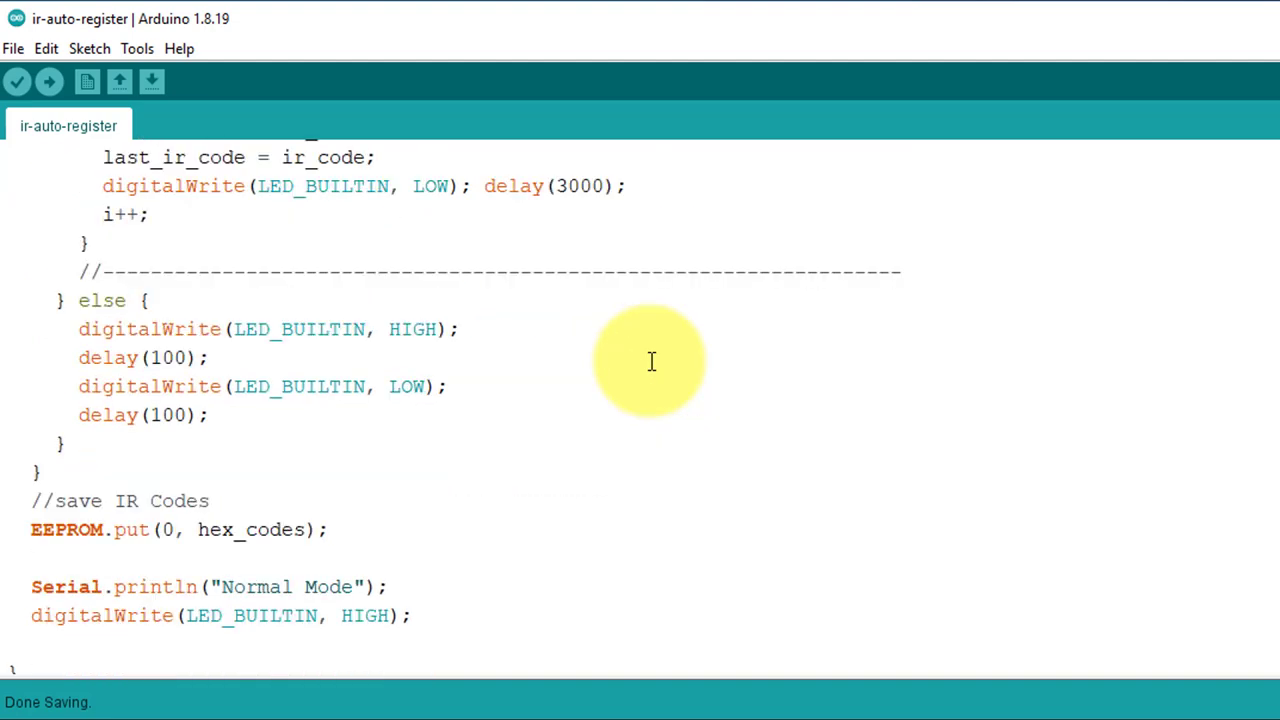
scroll("down", 3)
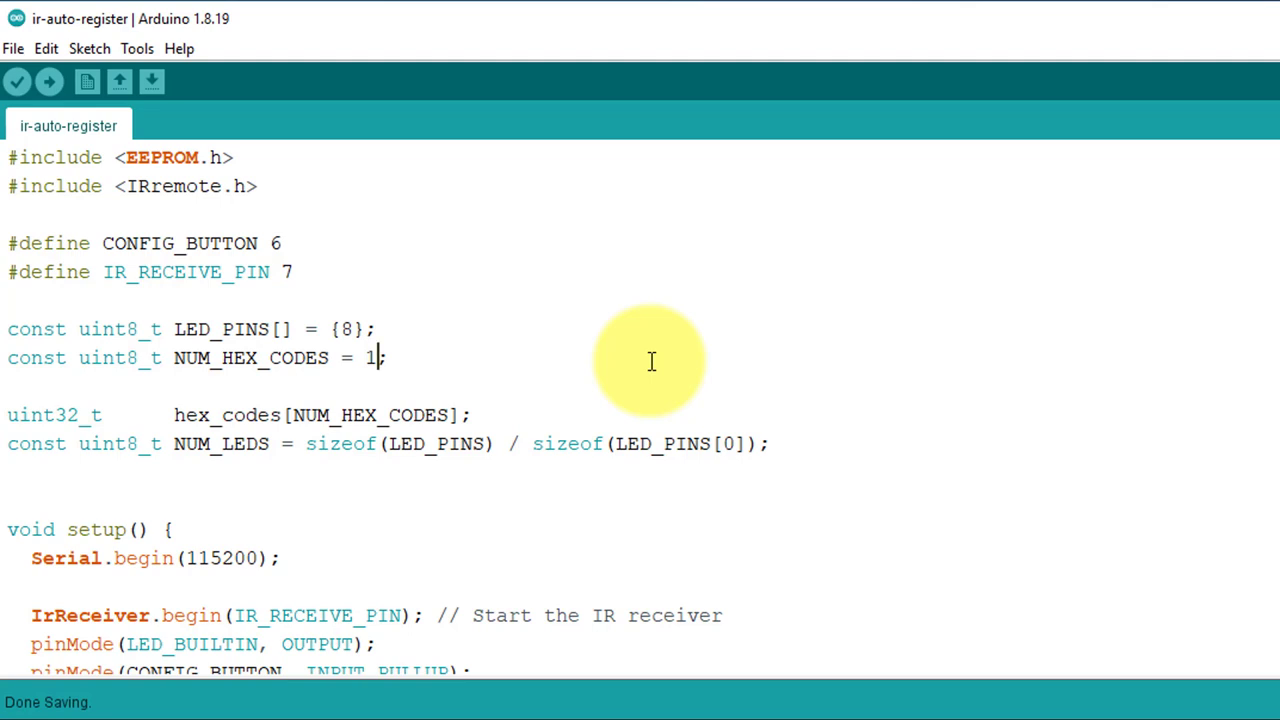
mouse_move(452, 285)
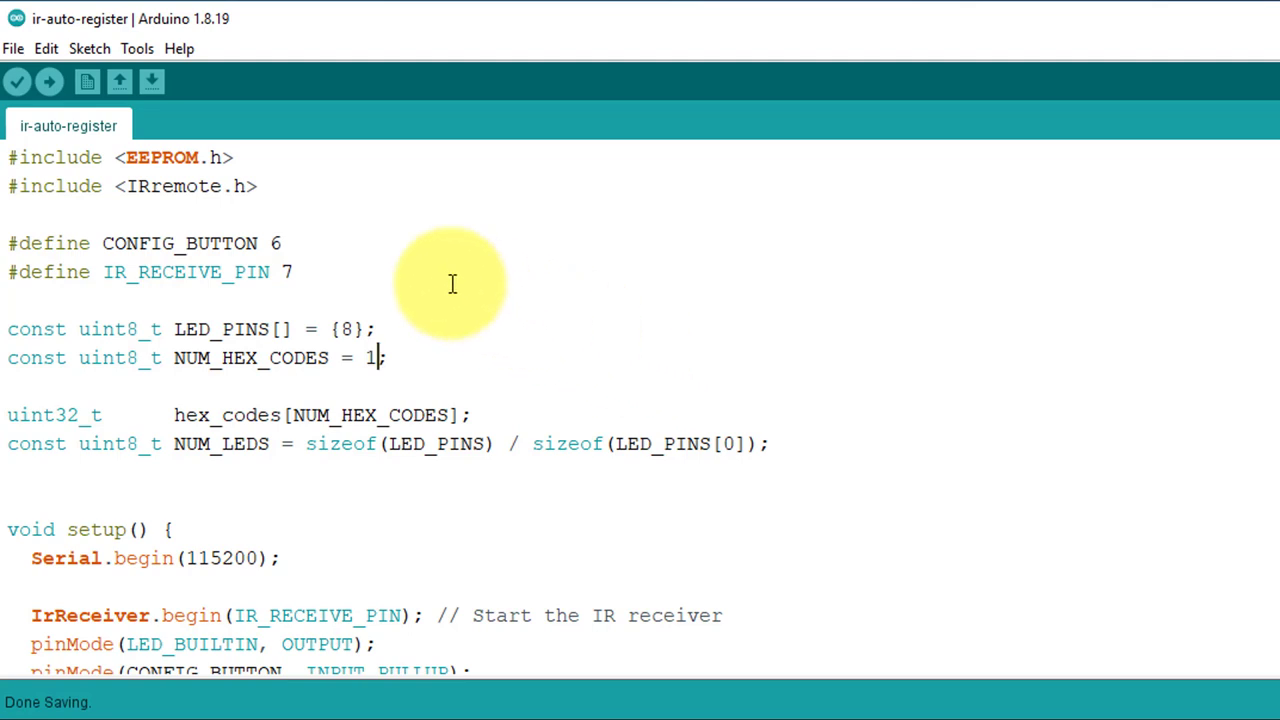
Upload the ir-auto-register sketch to the board until Done uploading appears
left_click(49, 82)
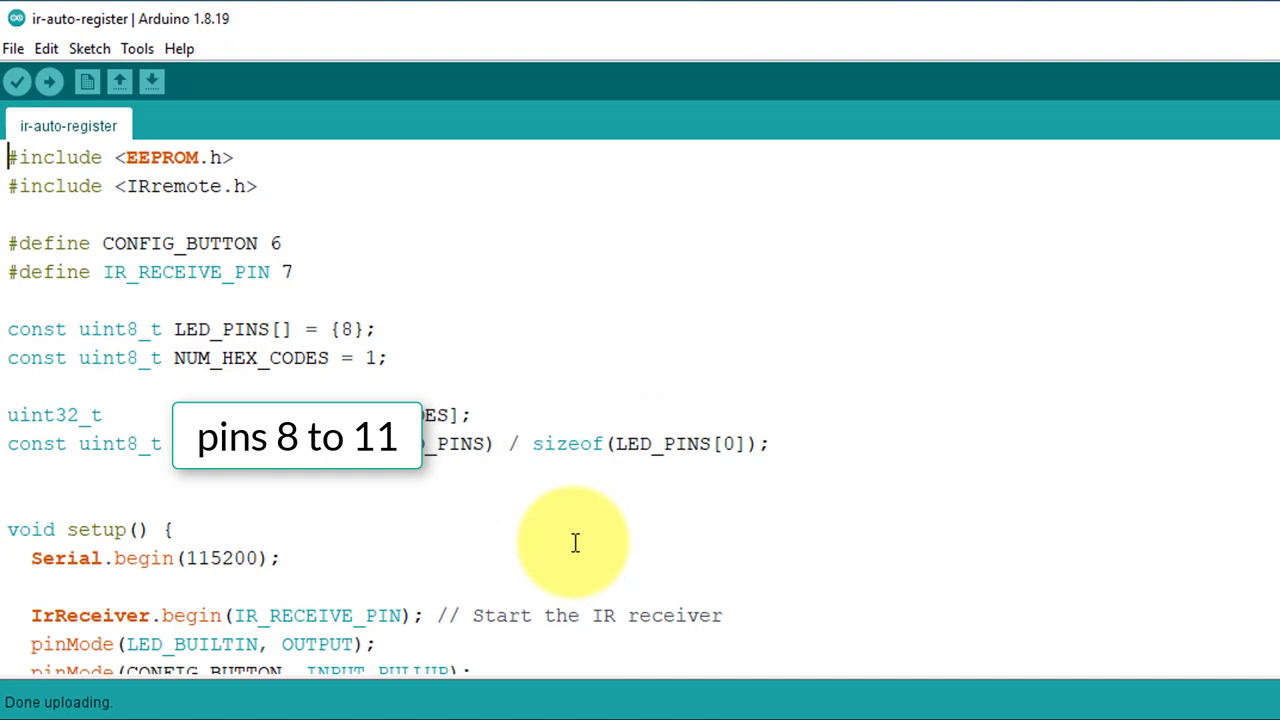
mouse_move(20, 335)
type(",9,")
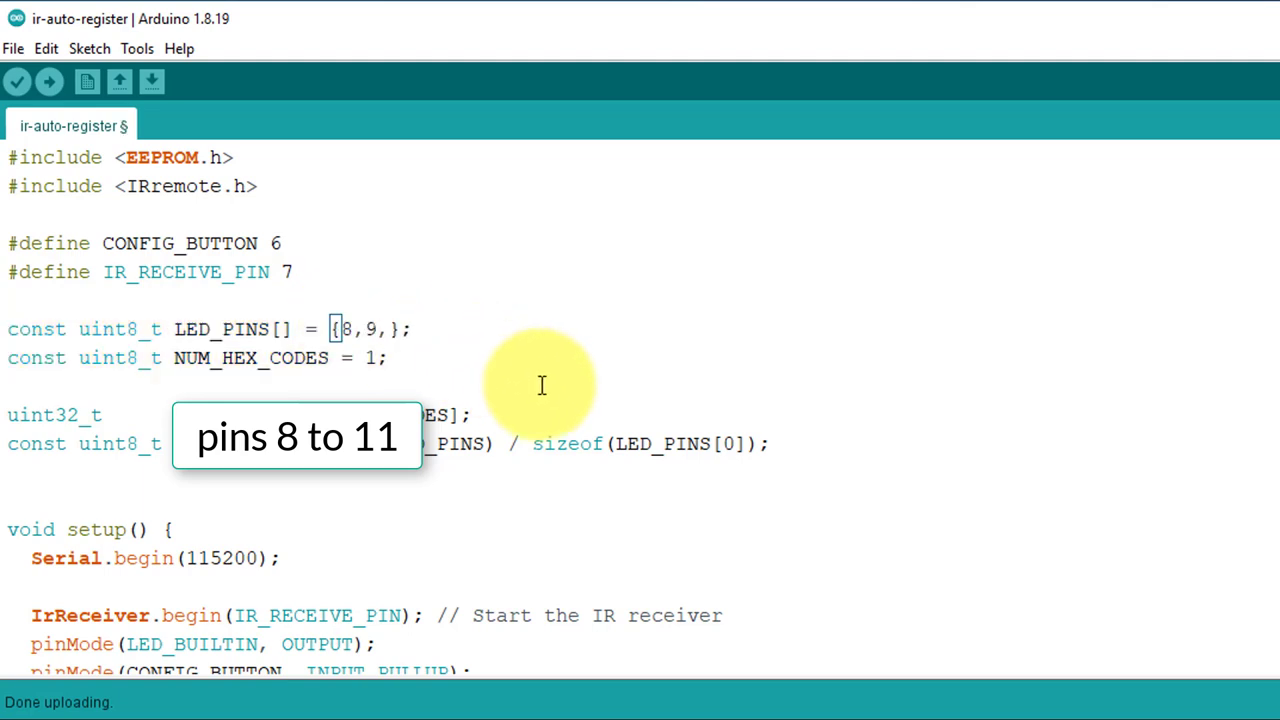
Change LED_PINS to {8,9,10,11} and NUM_HEX_CODES to 4, then upload the sketch
type("10,11")
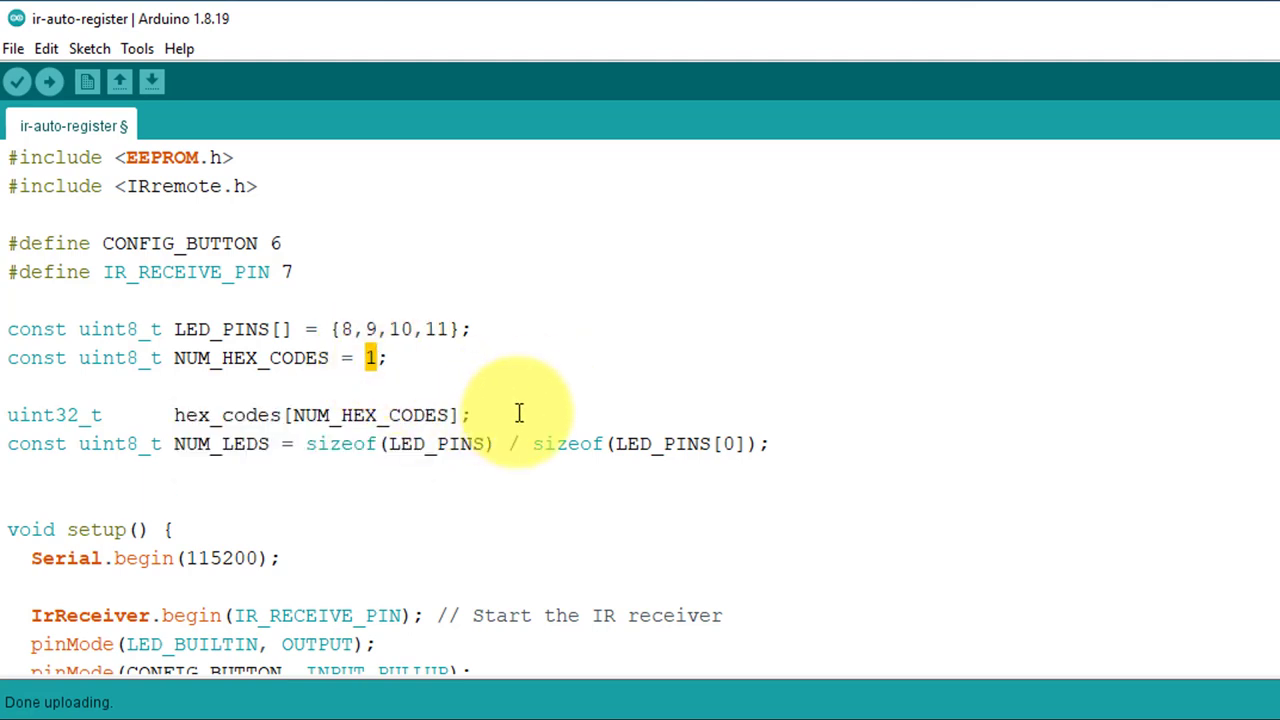
type("4")
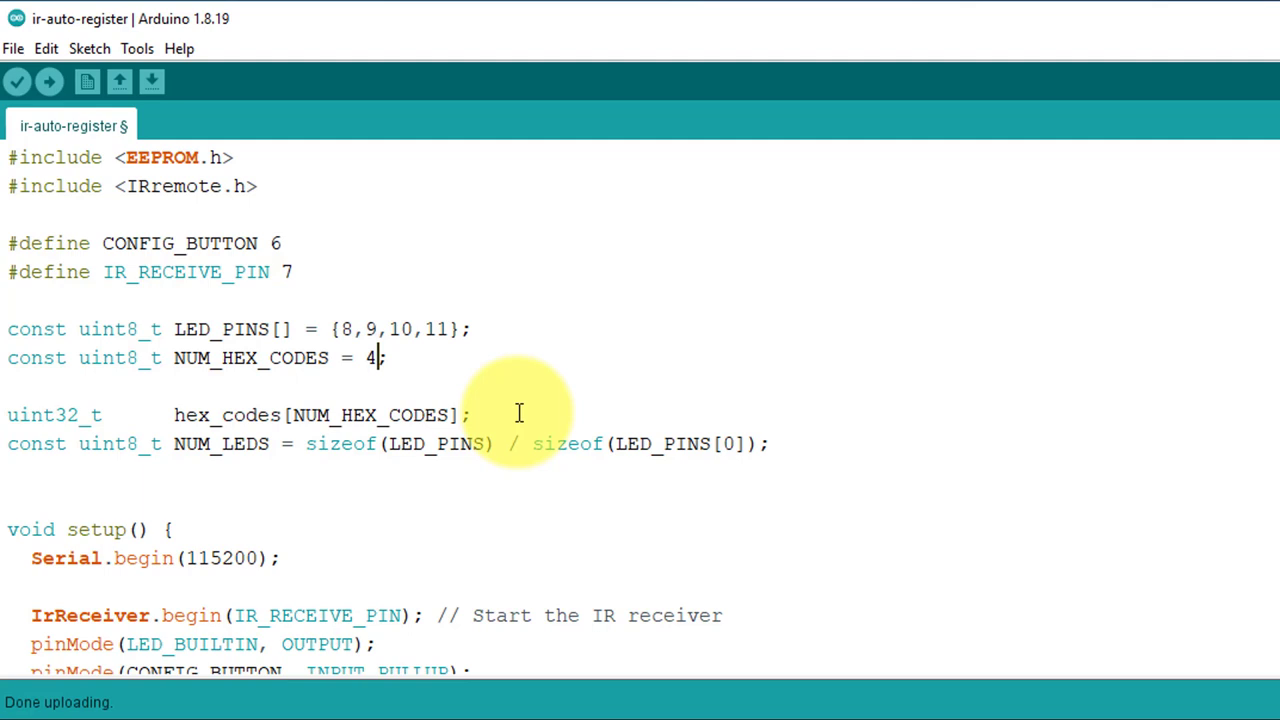
left_click(49, 82)
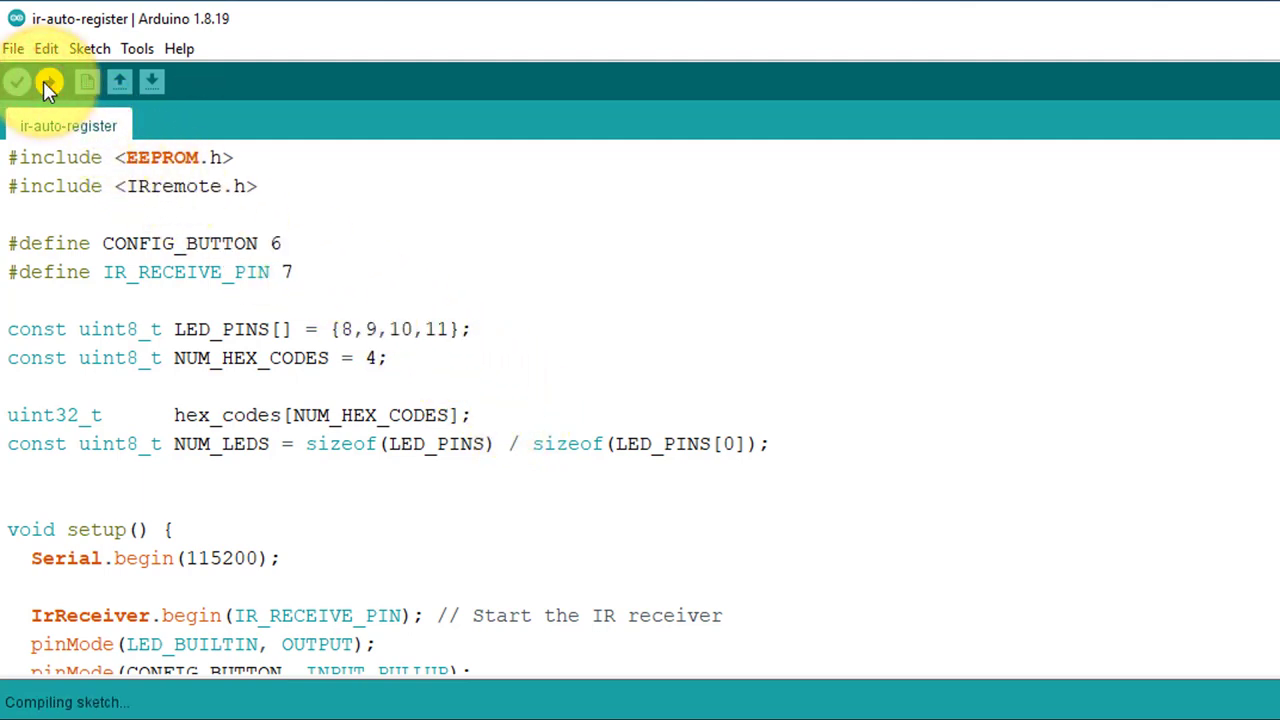